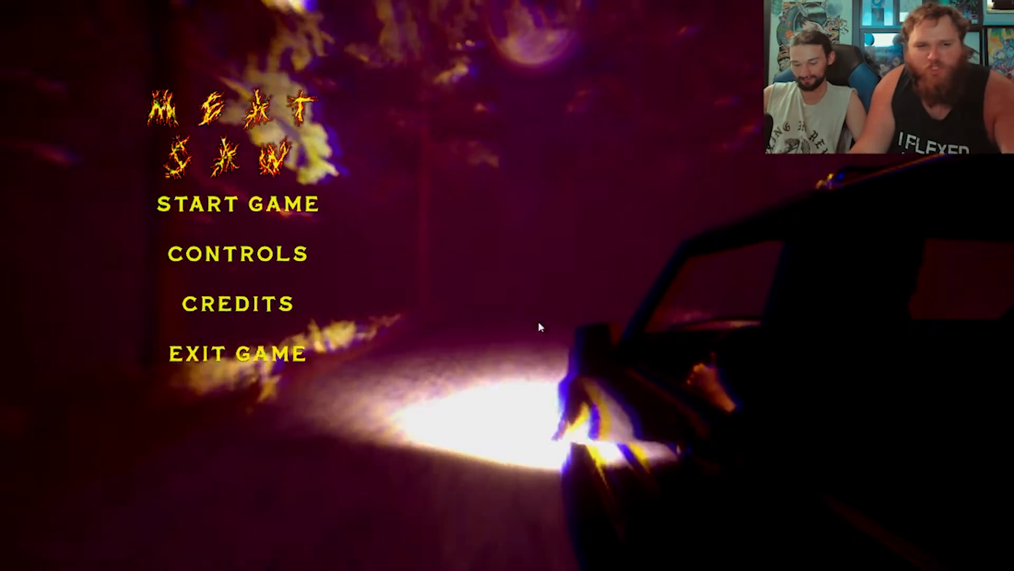
{"action": "mouse_move", "coordinate": [566, 508]}
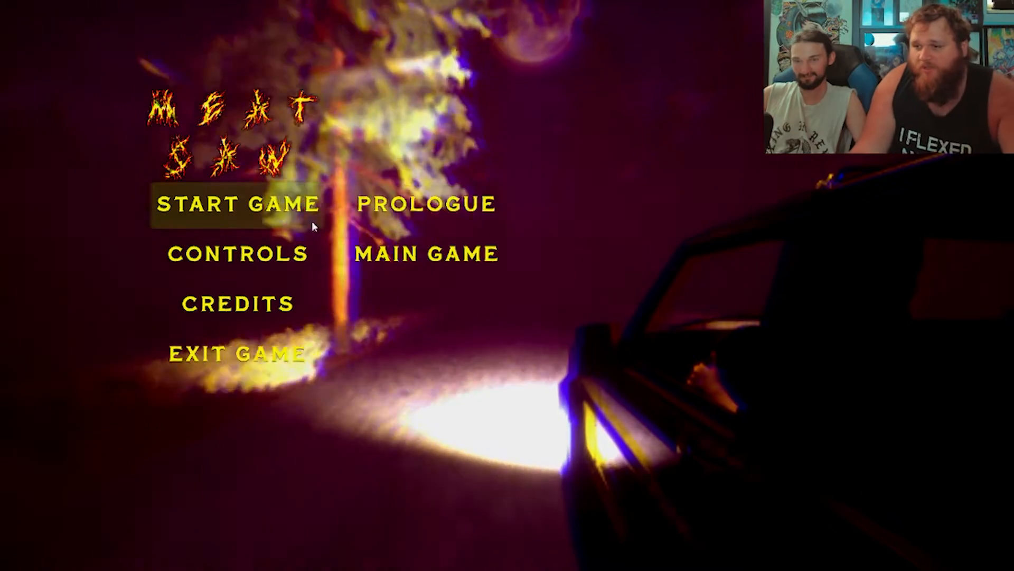
{"action": "mouse_move", "coordinate": [426, 204]}
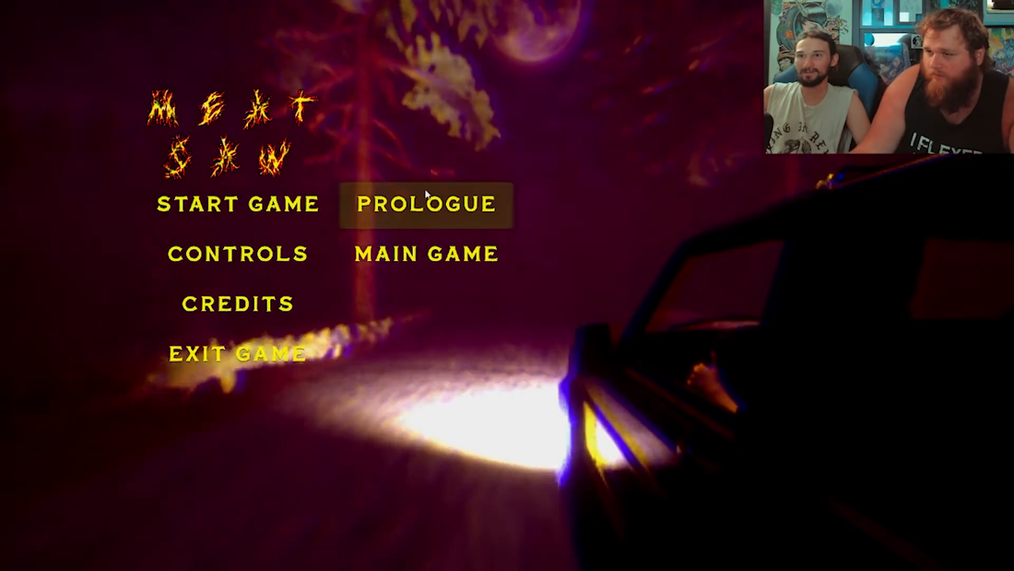
{"action": "left_click", "coordinate": [426, 204]}
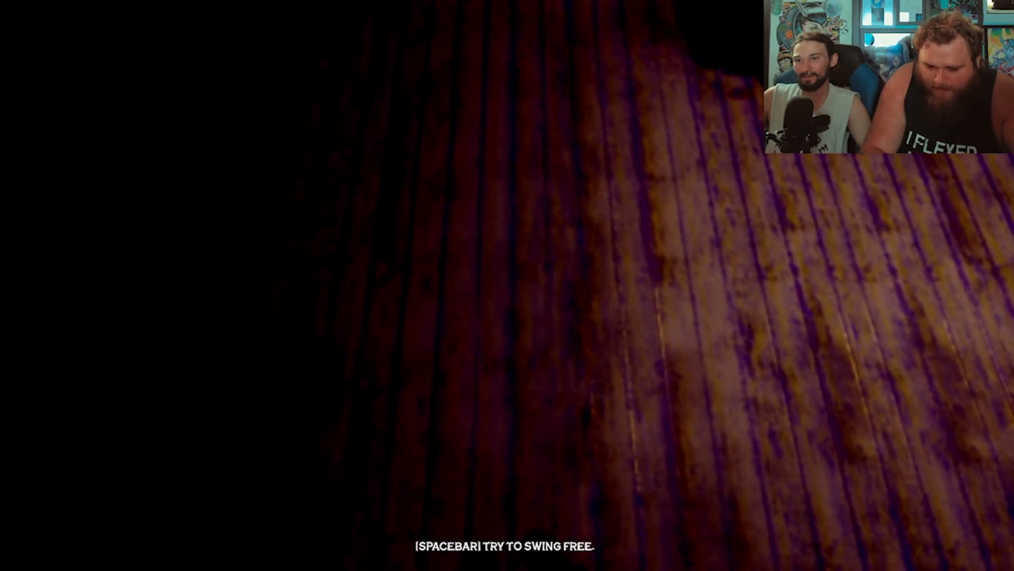
{"action": "key", "text": "space"}
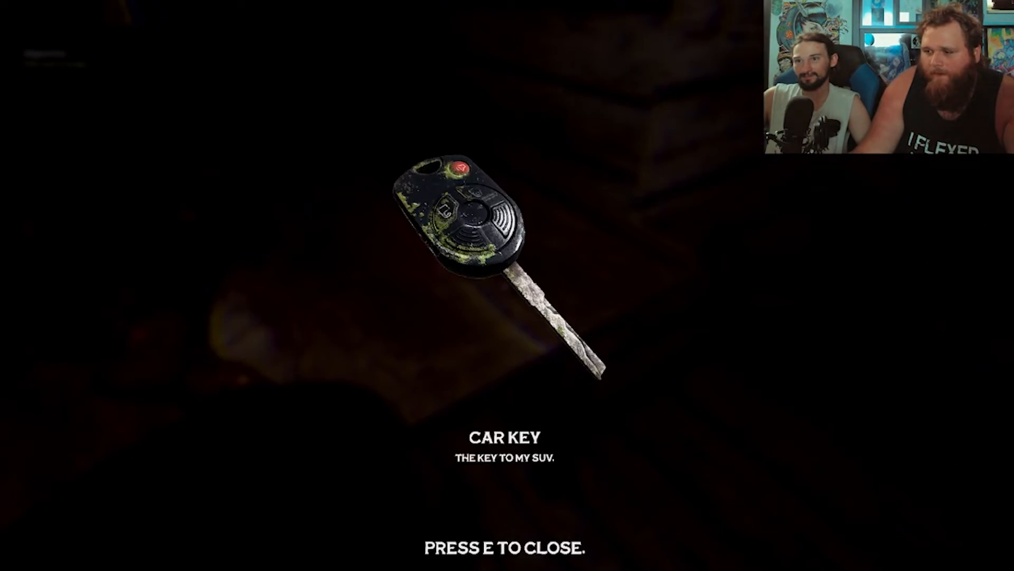
{"action": "key", "text": "e"}
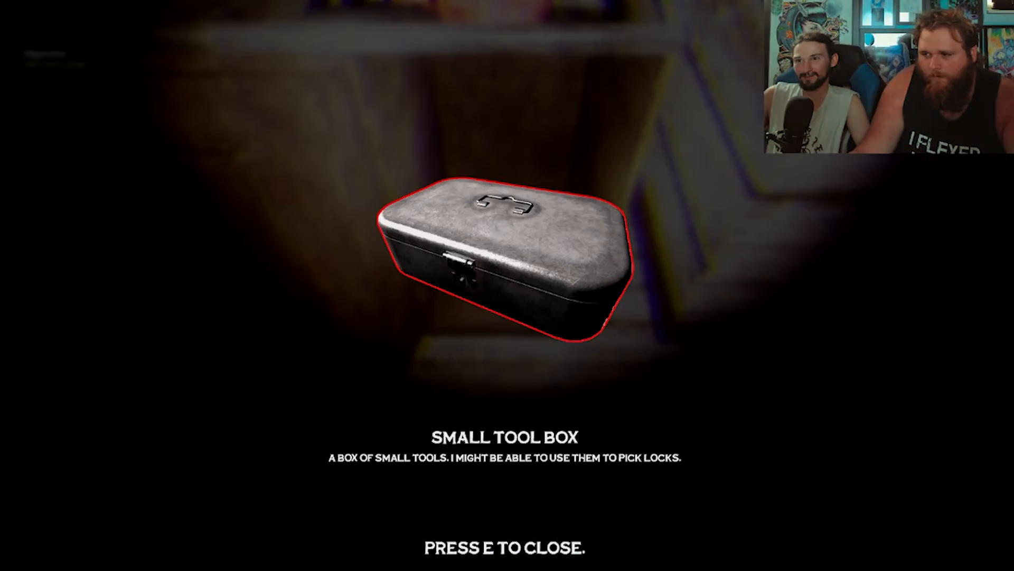
{"action": "key", "text": "e"}
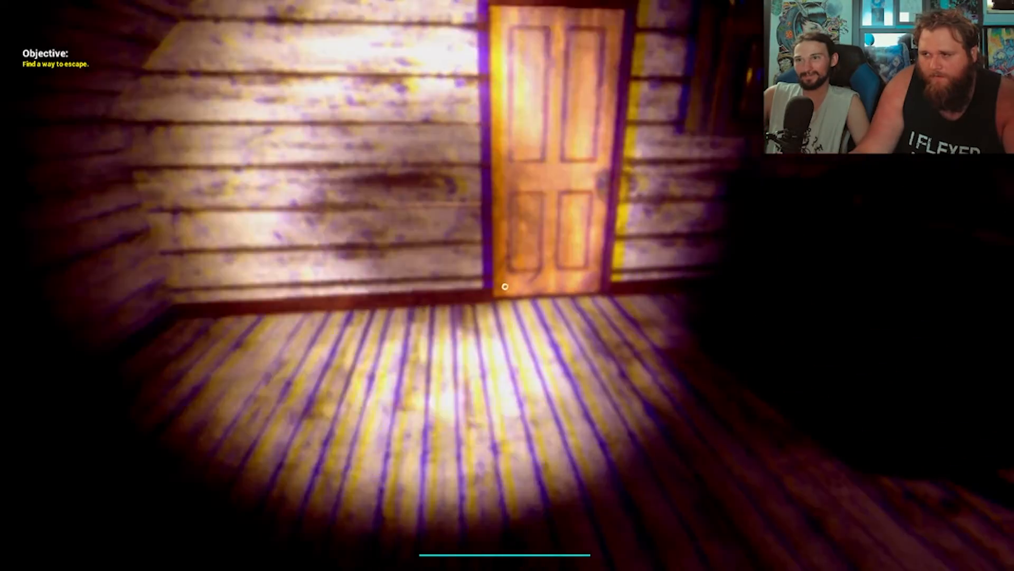
{"action": "left_click", "coordinate": [505, 285]}
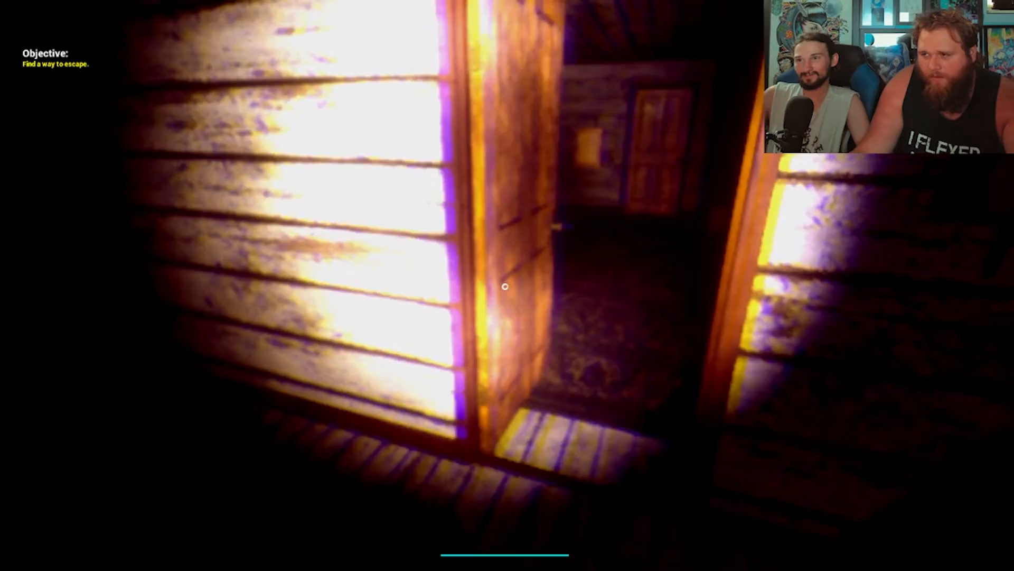
{"action": "mouse_move", "coordinate": [507, 286]}
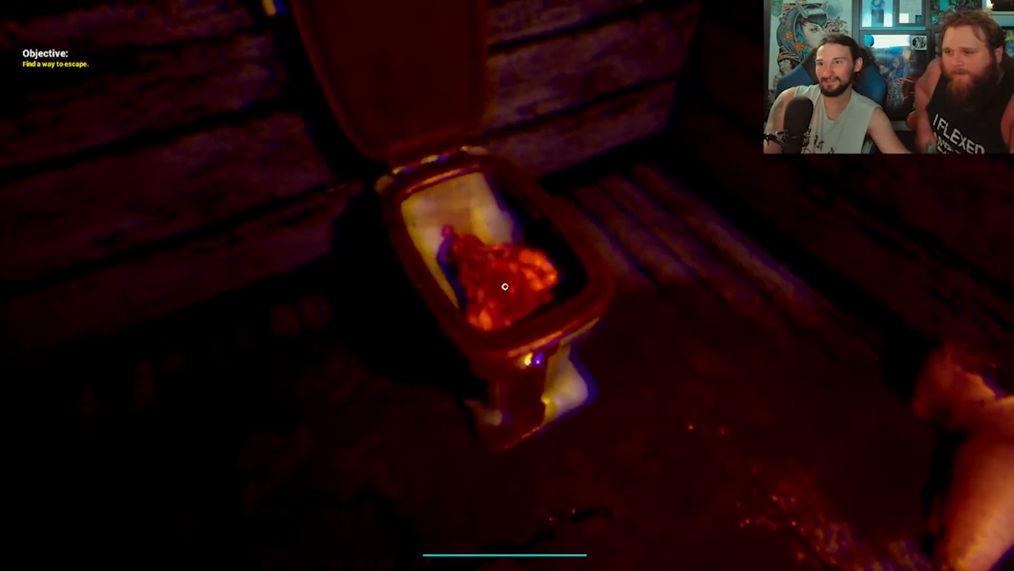
{"action": "mouse_move", "coordinate": [505, 285]}
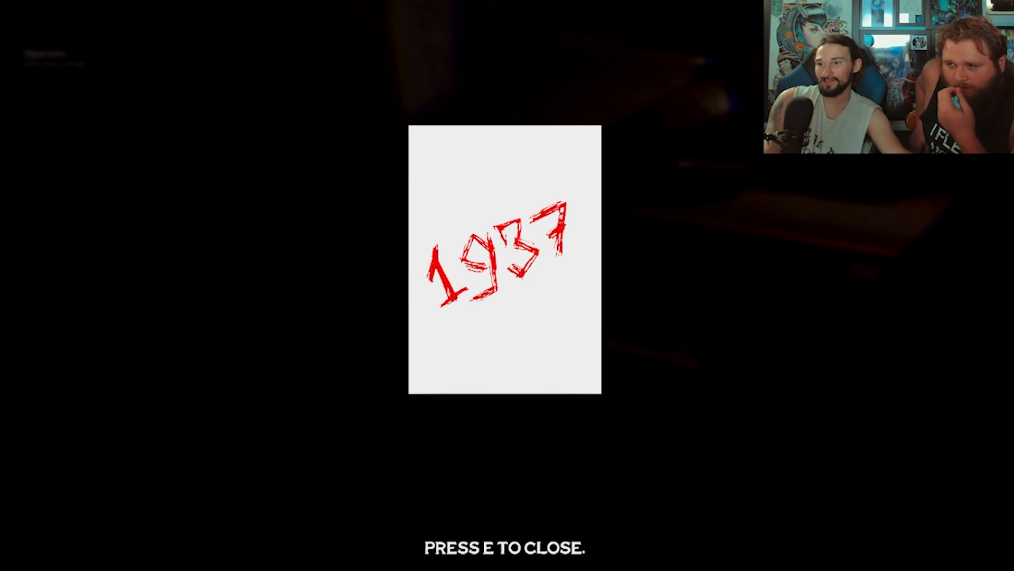
{"action": "key", "text": "e"}
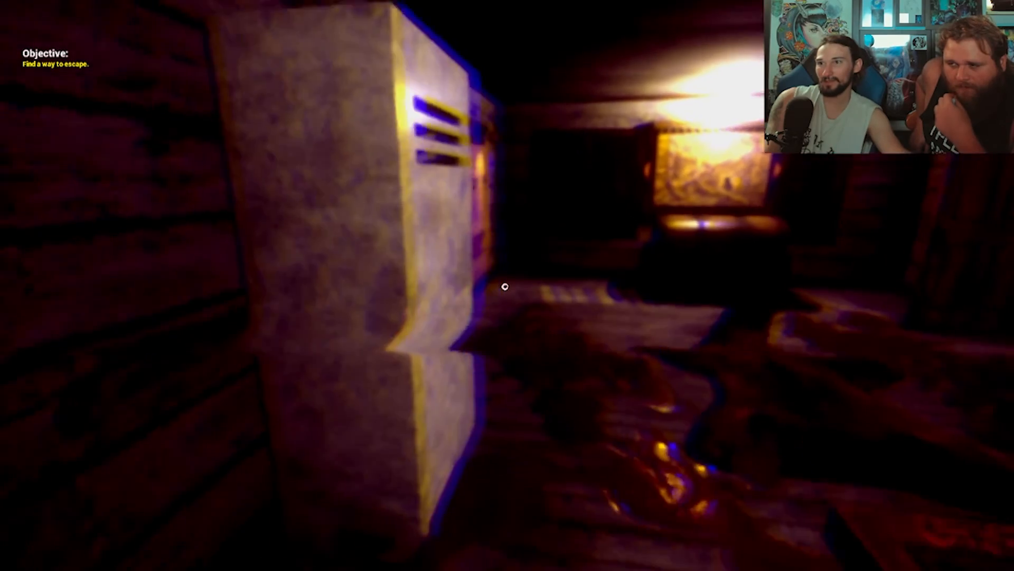